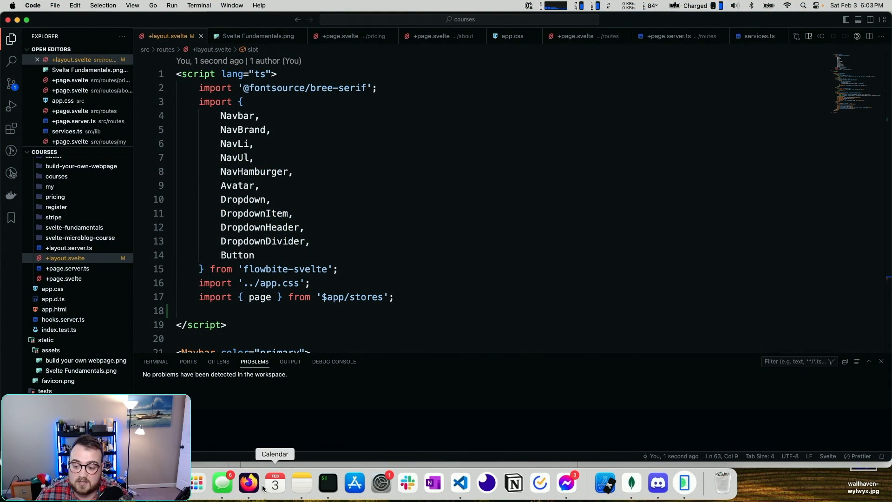
Bring up the Google Analytics manual installation instructions in the browser.
{"action": "left_click", "coordinate": [247, 484]}
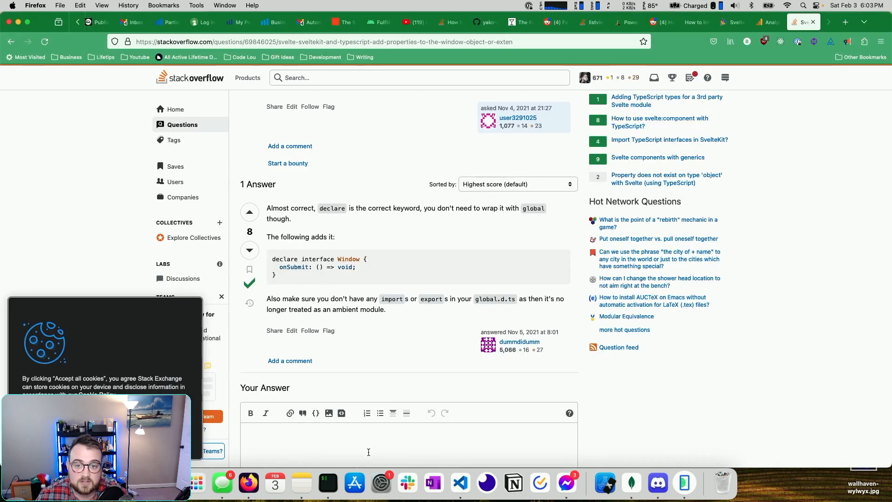
{"action": "left_click", "coordinate": [765, 21]}
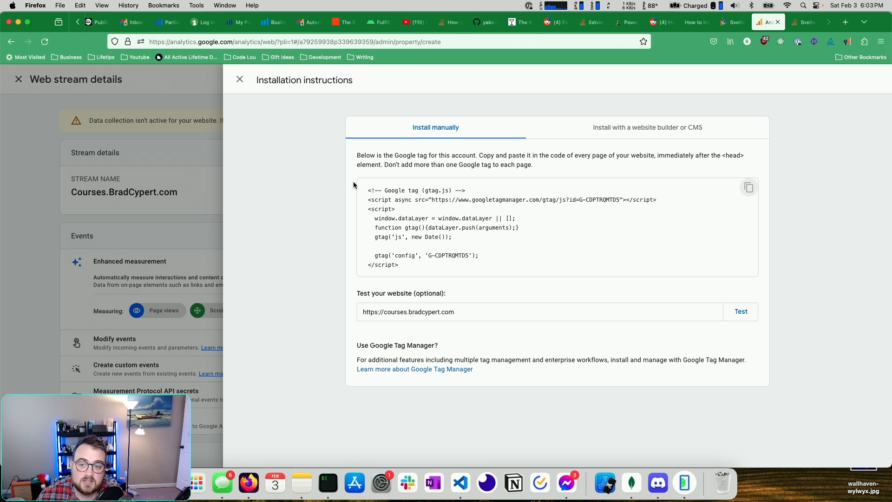
{"action": "mouse_move", "coordinate": [491, 268]}
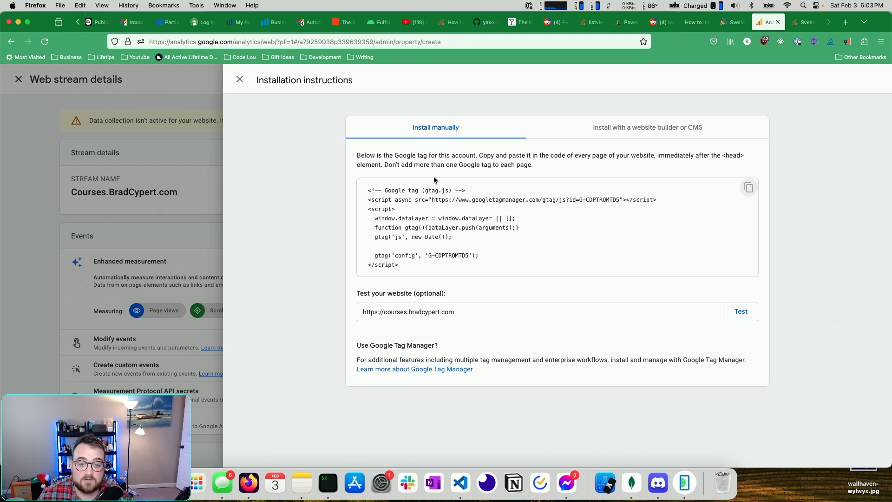
{"action": "mouse_move", "coordinate": [525, 212]}
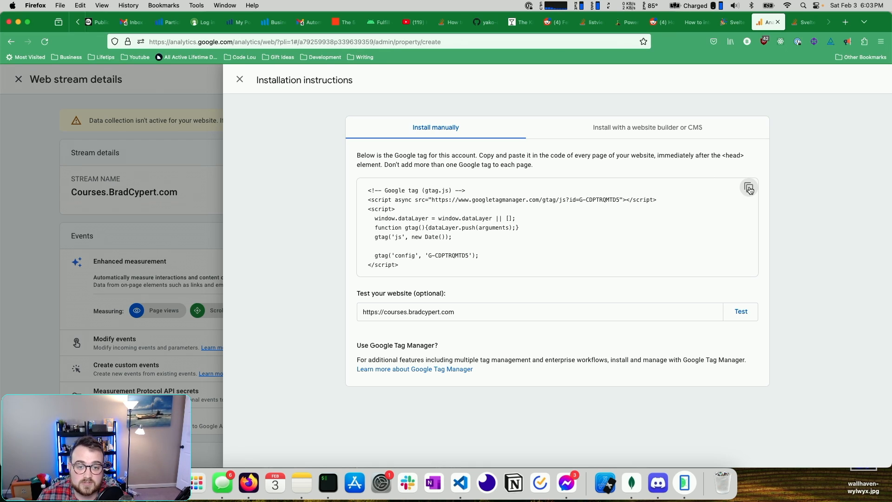
{"action": "mouse_move", "coordinate": [749, 188]}
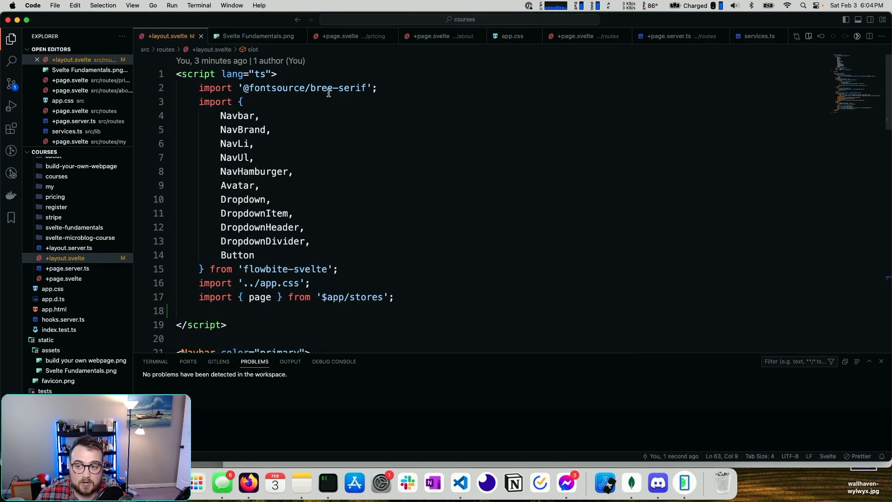
Add an if (browser) { } block in the +layout.svelte script for the gtag snippet.
{"action": "scroll", "scroll_direction": "down", "scroll_amount": 3}
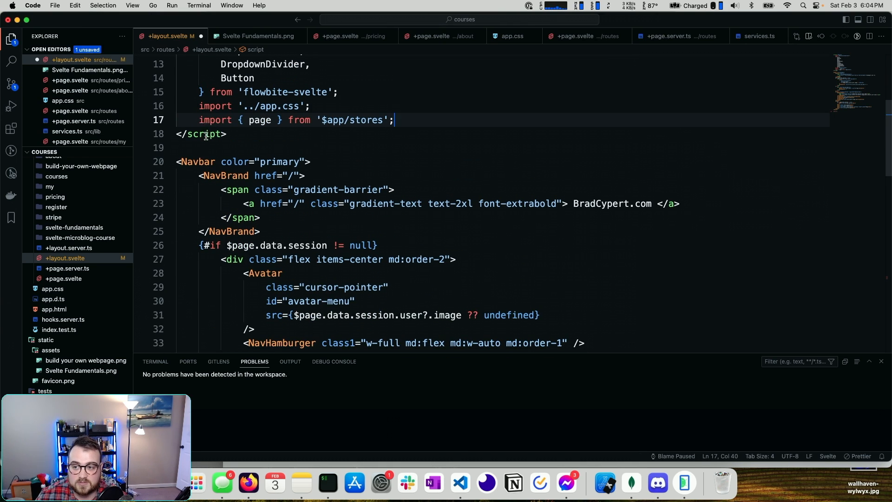
{"action": "scroll", "scroll_direction": "down", "scroll_amount": 3}
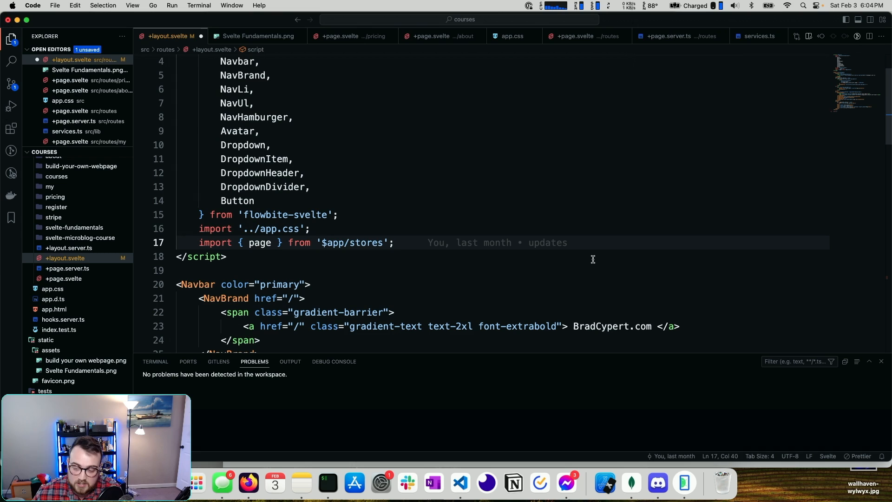
{"action": "type", "text": "if"}
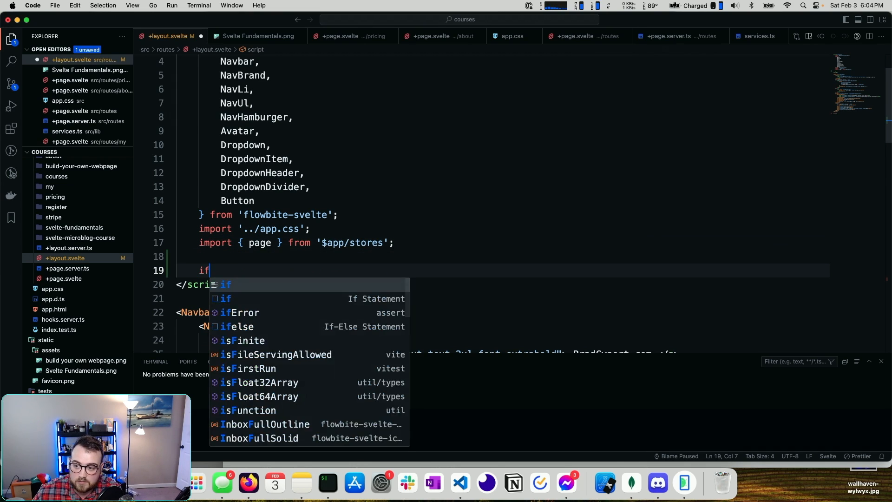
{"action": "type", "text": "()"}
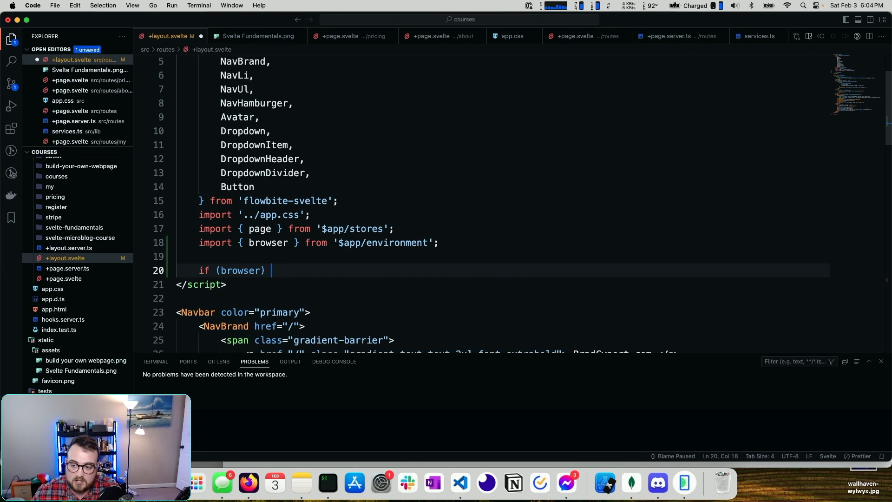
{"action": "type", "text": "{"}
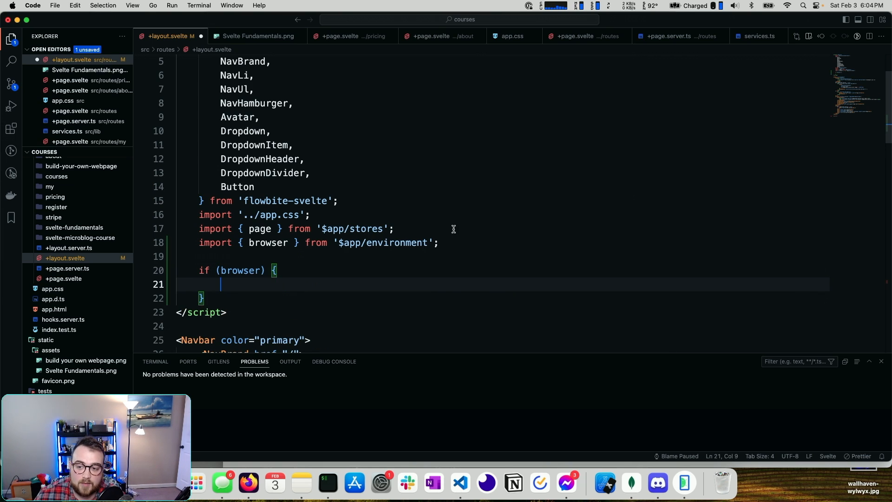
{"action": "mouse_move", "coordinate": [383, 242]}
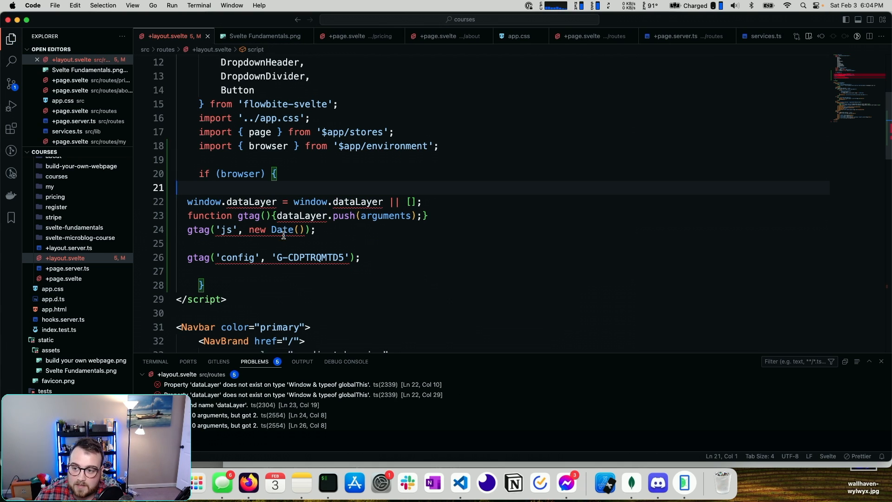
Begin a <svelte:head> element in +layout.svelte below the script block.
{"action": "scroll", "scroll_direction": "down", "scroll_amount": 3}
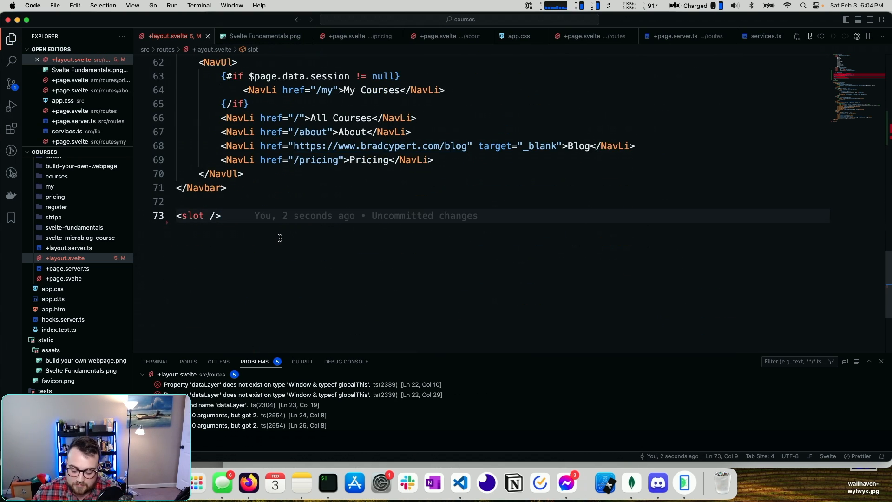
{"action": "type", "text": "<svelte:he"}
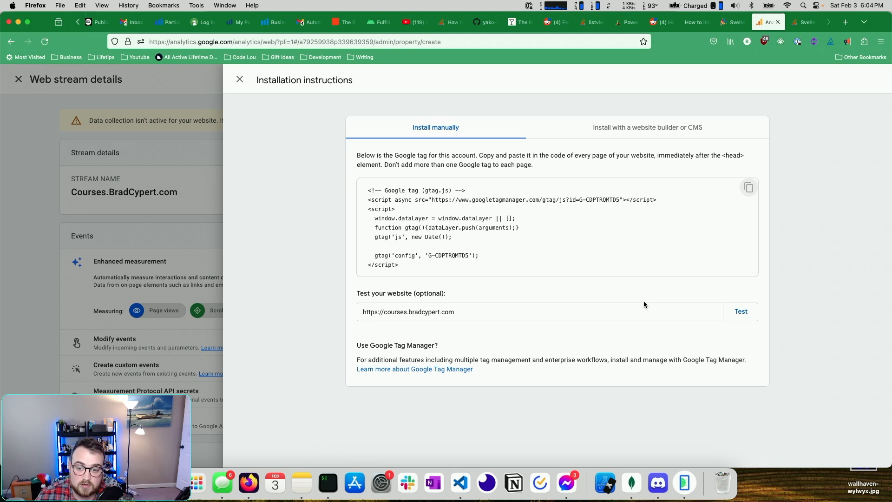
Select the measurement ID CDPTRQMTD5 in the gtag.js script src URL.
{"action": "double_click", "coordinate": [602, 200]}
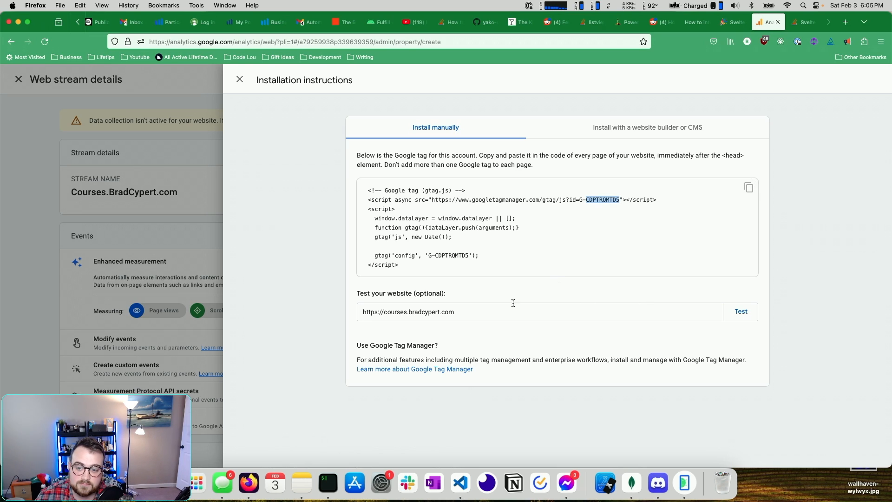
{"action": "mouse_move", "coordinate": [450, 261]}
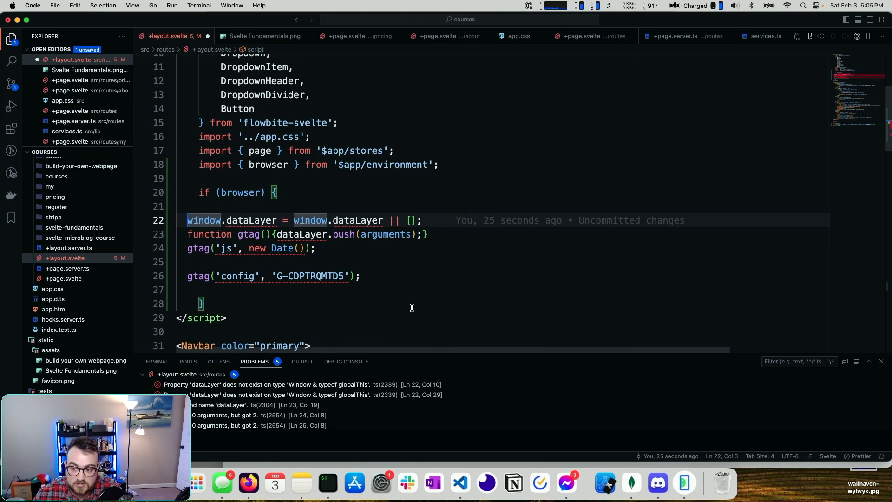
Rewrite the snippet as window.gtag pushing to window.dataLayer, calling window.gtag for js and config.
{"action": "type", "text": "windowo"}
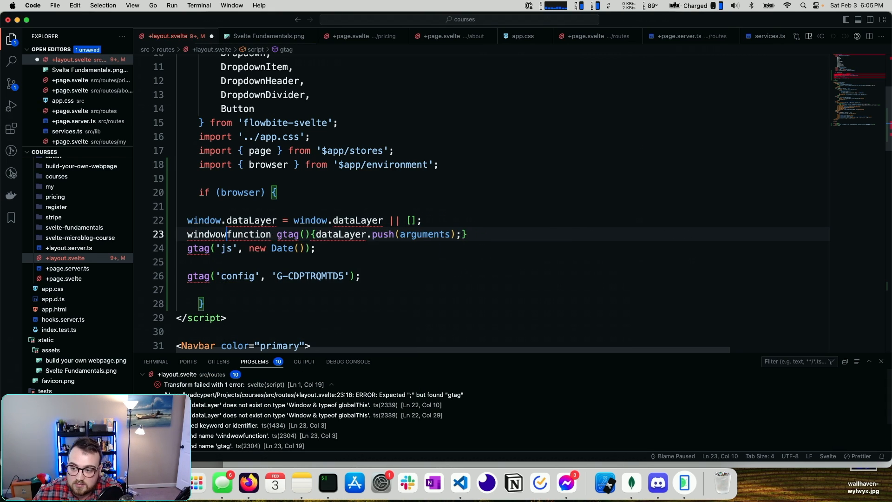
{"action": "type", "text": ".gr"}
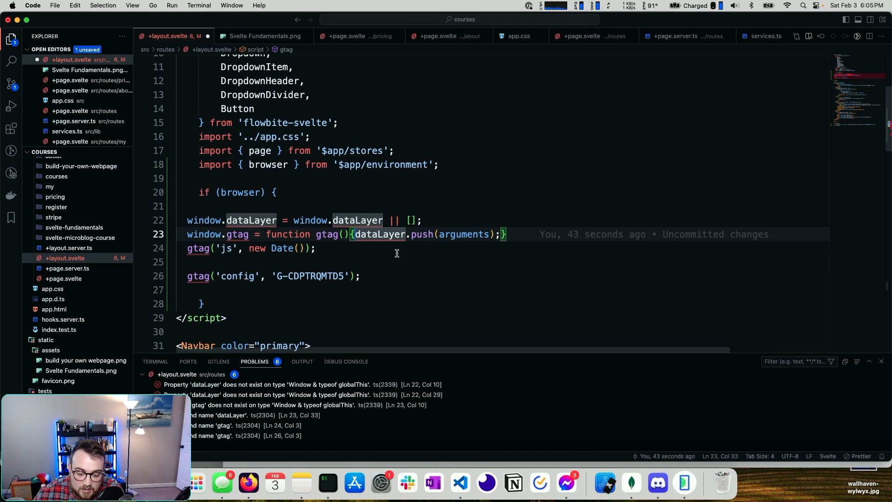
{"action": "type", "text": "window."}
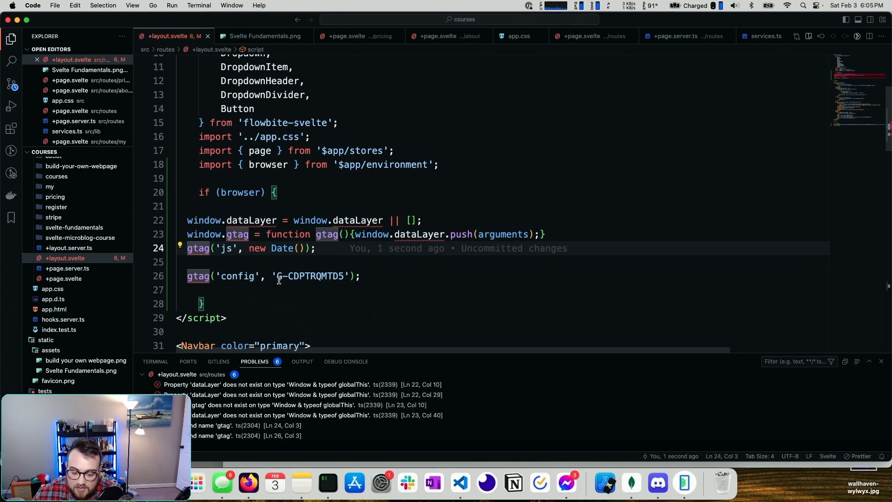
{"action": "type", "text": "window."}
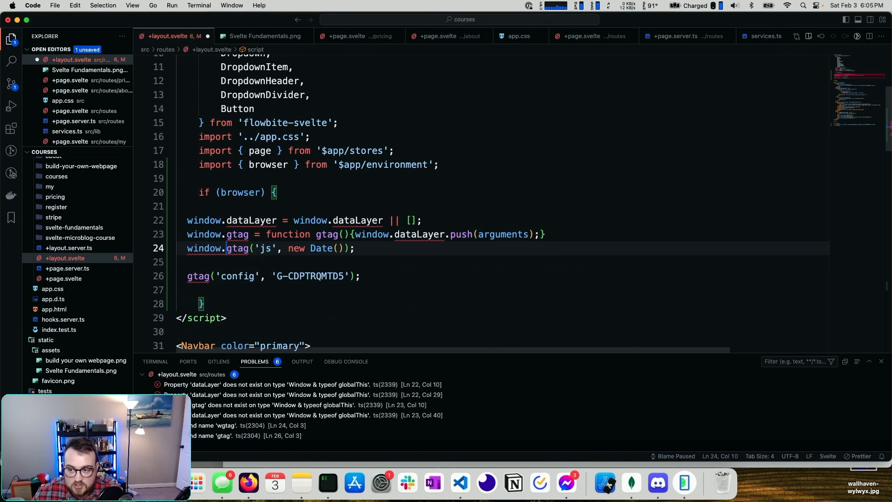
{"action": "type", "text": "w"}
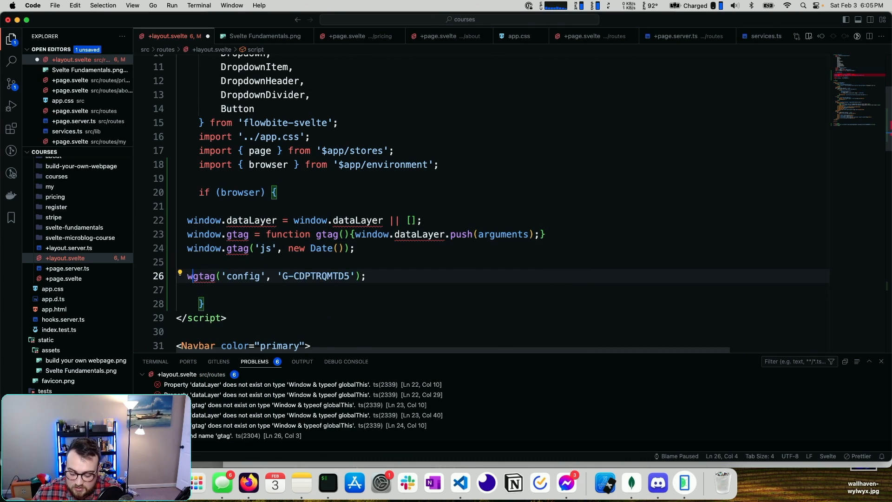
{"action": "type", "text": "window."}
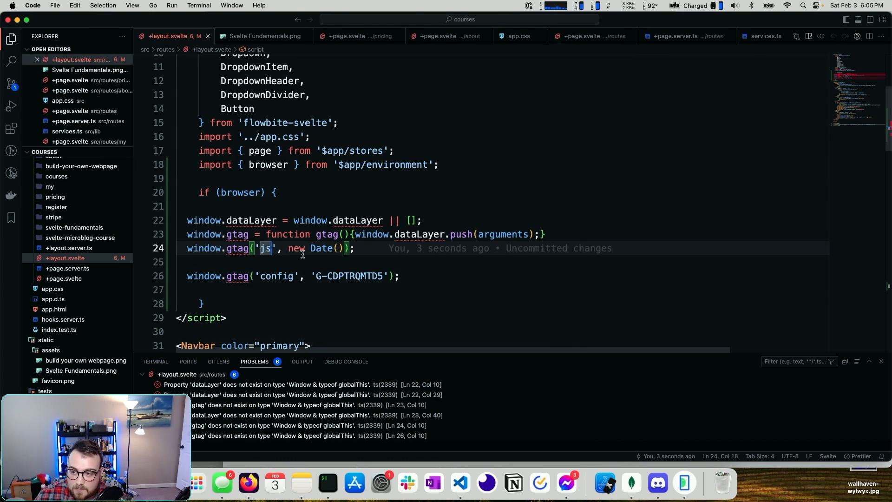
{"action": "key", "text": "cmd+shift+p"}
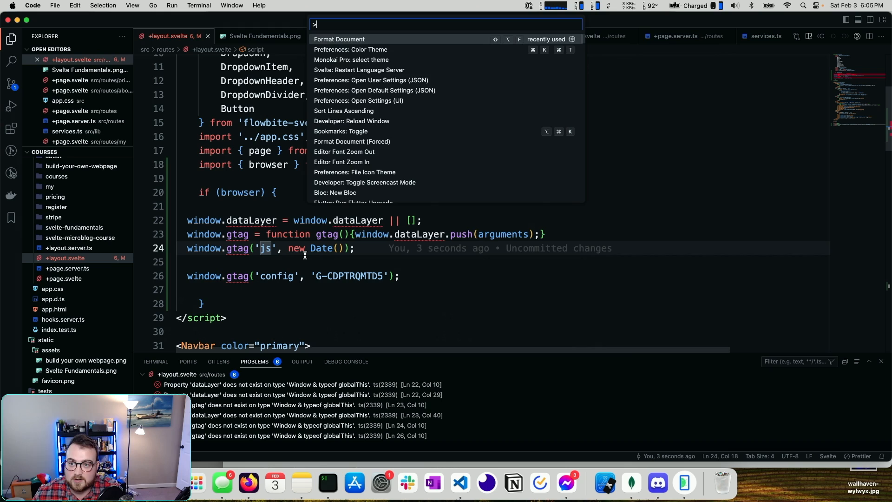
Run Format Document on +layout.svelte and review the formatted gtag block.
{"action": "left_click", "coordinate": [339, 39]}
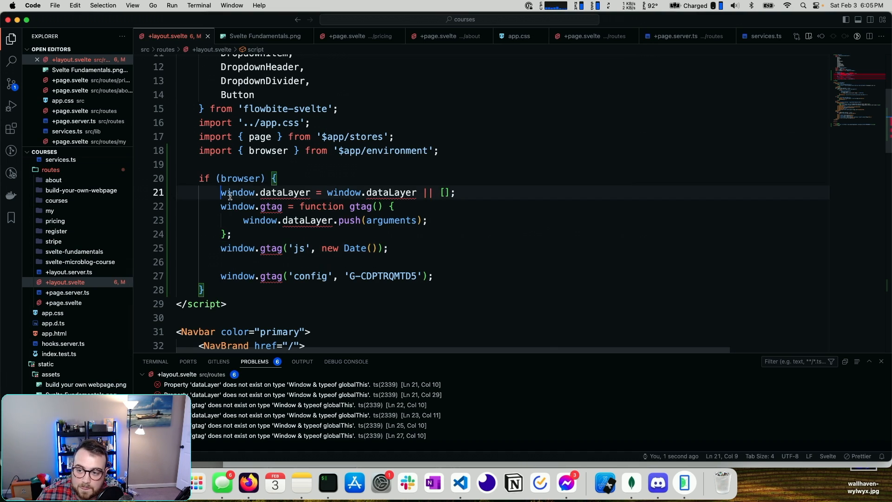
{"action": "left_click_drag", "start_coordinate": [222, 192], "coordinate": [432, 276]}
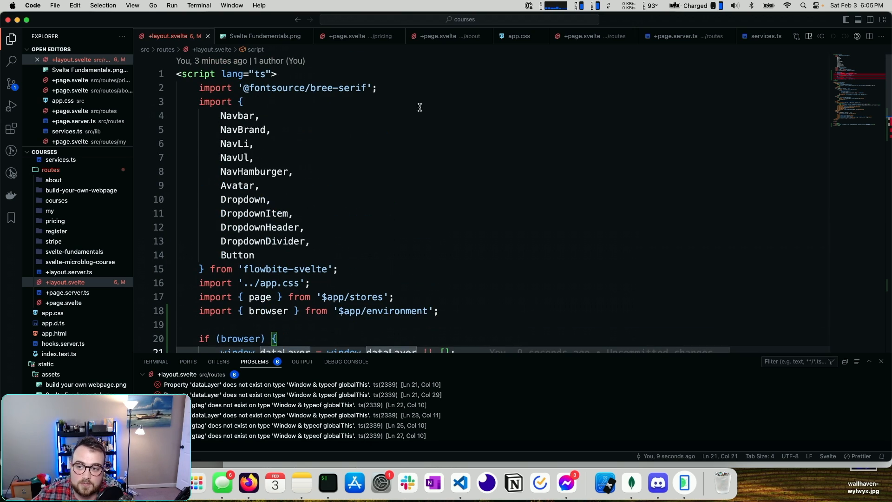
{"action": "scroll", "scroll_direction": "down", "scroll_amount": 3}
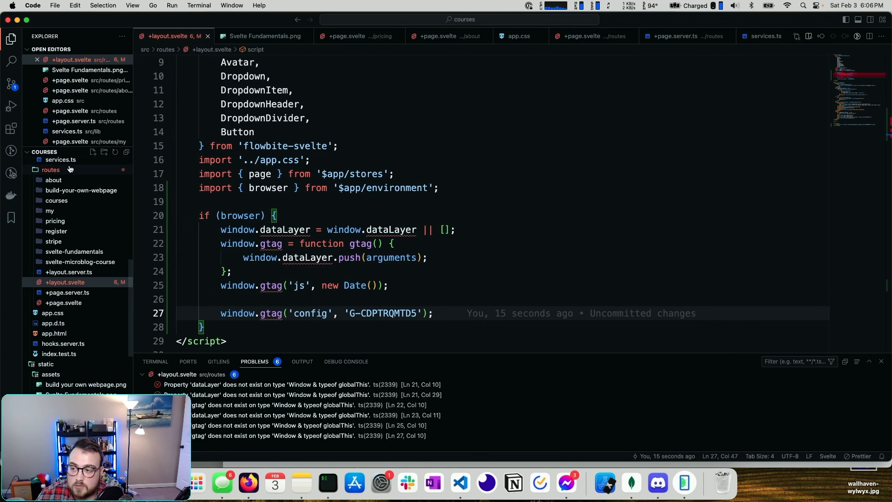
{"action": "mouse_move", "coordinate": [50, 169]}
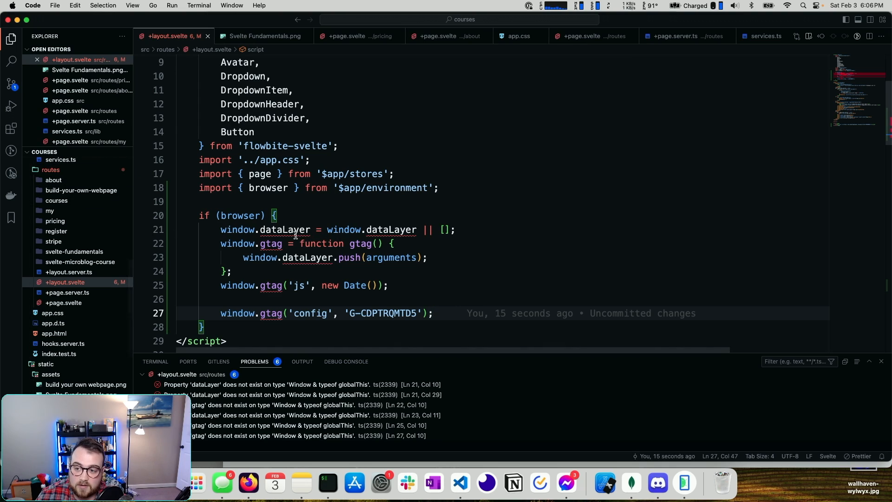
{"action": "mouse_move", "coordinate": [270, 244]}
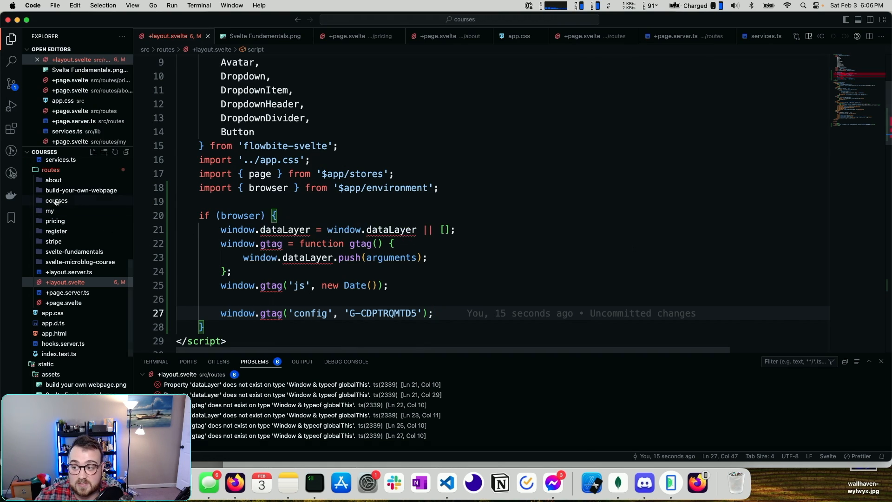
Create window.ts in routes starting a declare interface Window block.
{"action": "right_click", "coordinate": [51, 169]}
{"action": "type", "text": "window.ts"}
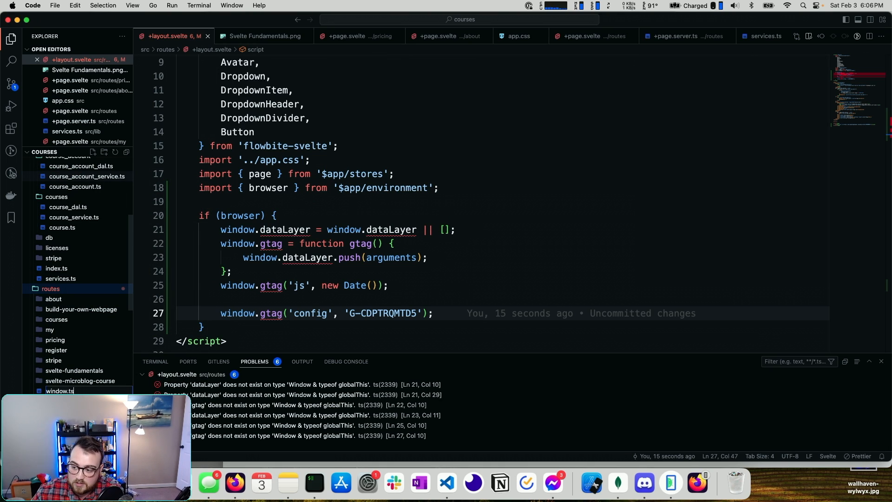
{"action": "left_click", "coordinate": [59, 392]}
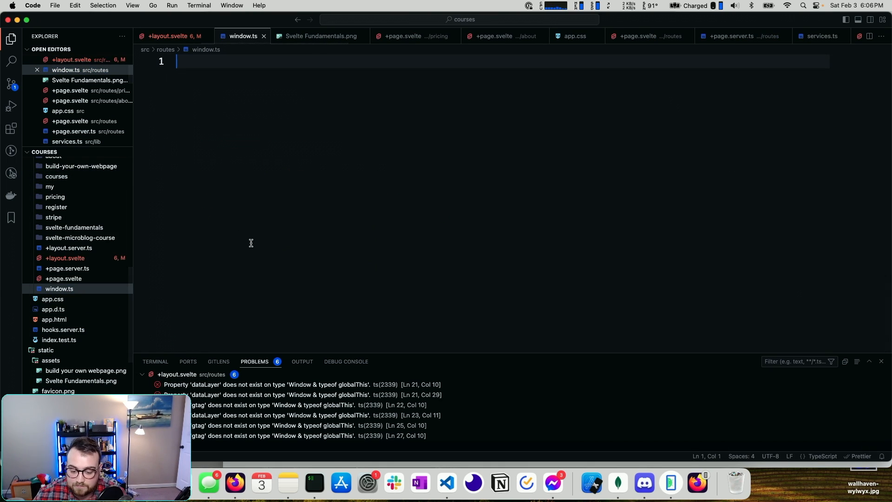
{"action": "type", "text": "dclar"}
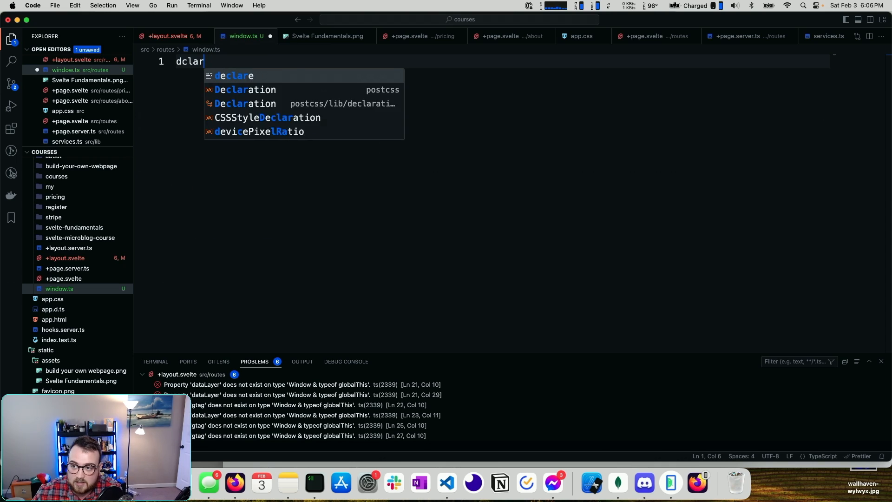
{"action": "type", "text": "eclare intera"}
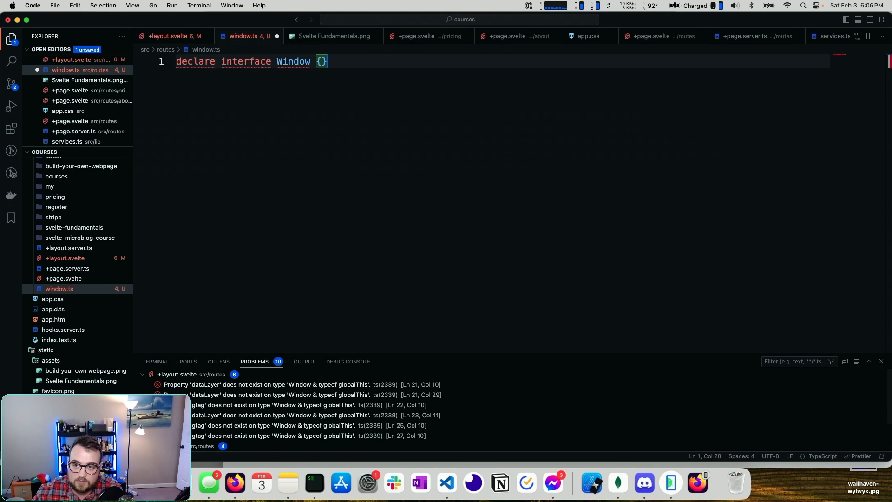
Declare dataLayer: IArguments[] and an optional gtag(...args: any[]) function on Window.
{"action": "type", "text": "data"}
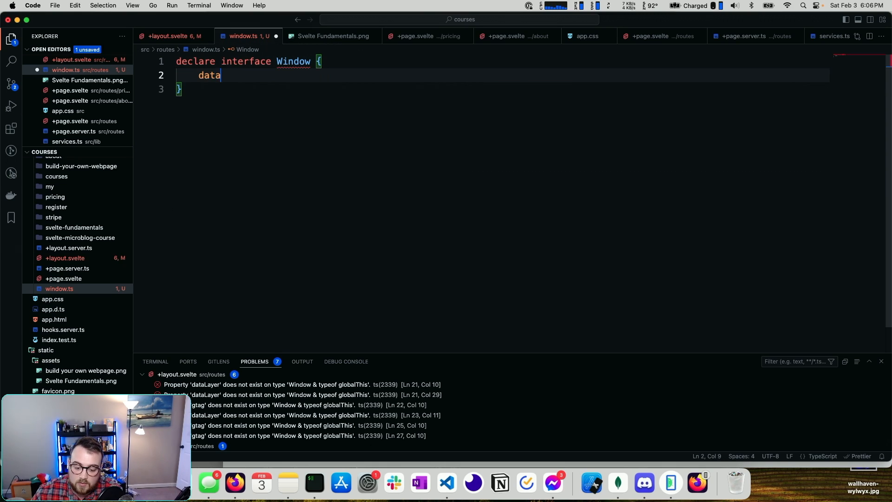
{"action": "type", "text": "Layer: IArguments[],"}
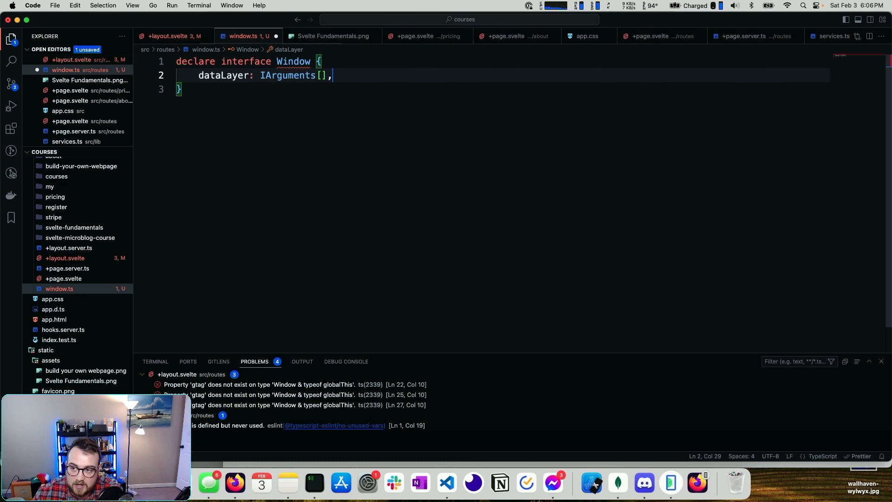
{"action": "type", "text": "gtag?:"}
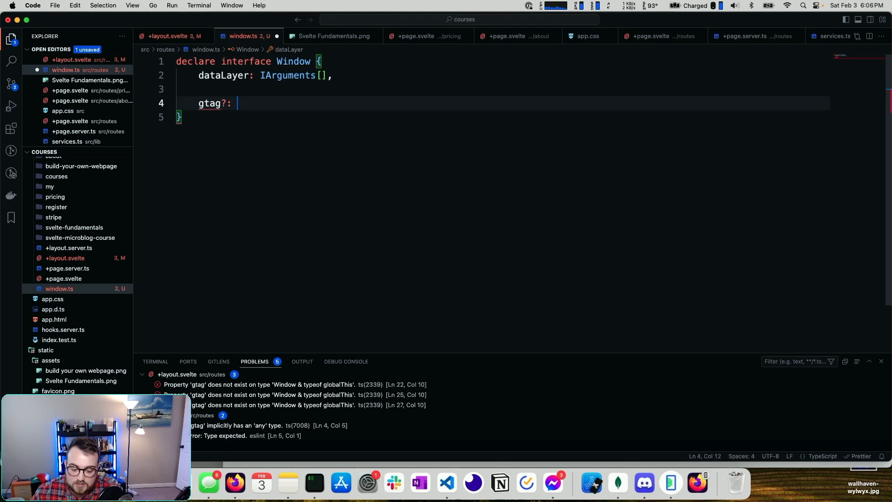
{"action": "type", "text": "(..)"}
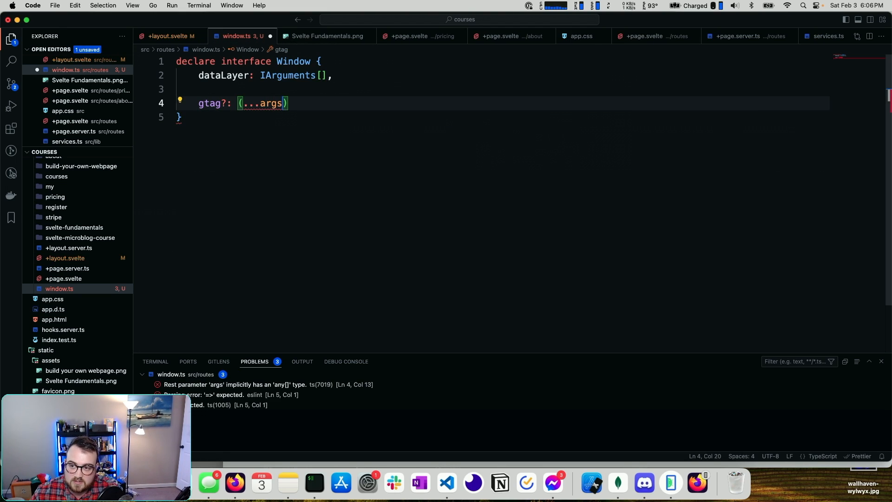
{"action": "type", "text": ": any[]"}
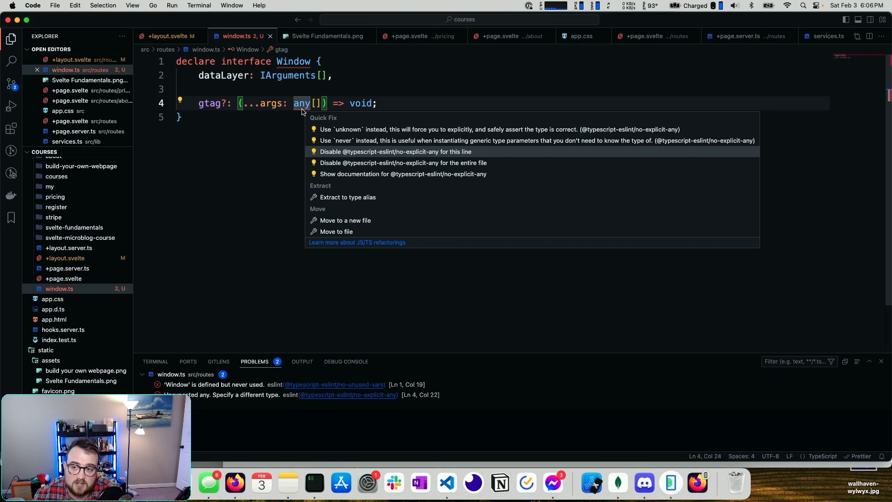
Suppress the no-explicit-any and no-unused-vars warnings in window.ts via Quick Fix.
{"action": "left_click", "coordinate": [394, 152]}
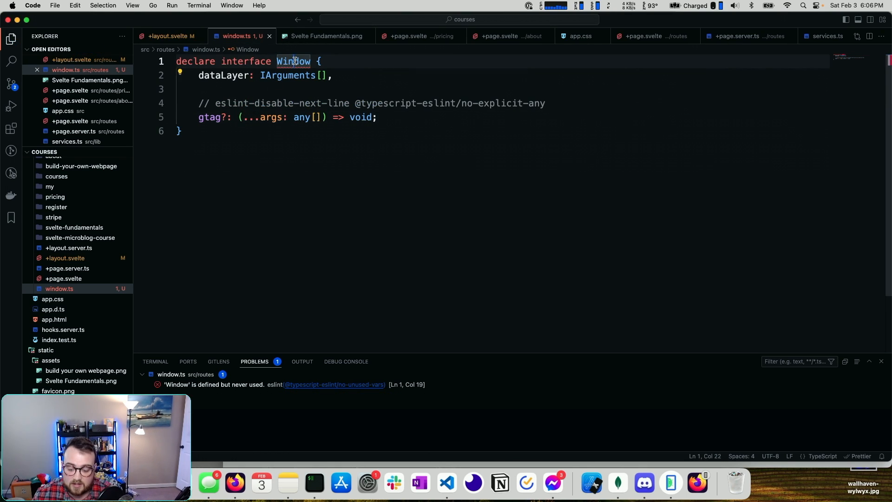
{"action": "left_click", "coordinate": [180, 76]}
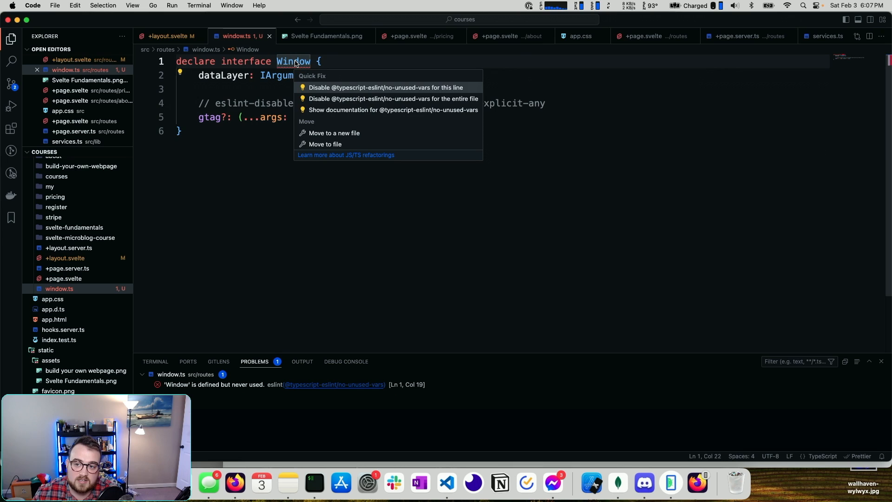
{"action": "left_click", "coordinate": [386, 88]}
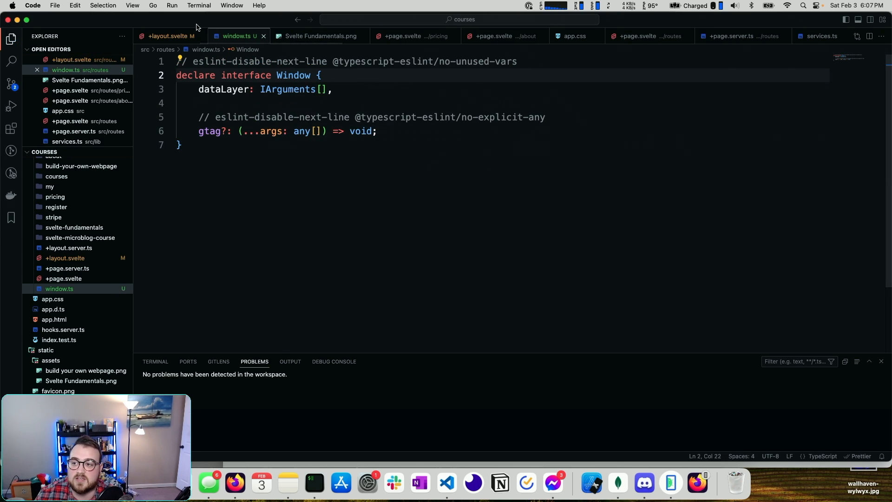
Check +layout.svelte, then bring up the courses project terminal session in iTerm.
{"action": "left_click", "coordinate": [165, 36]}
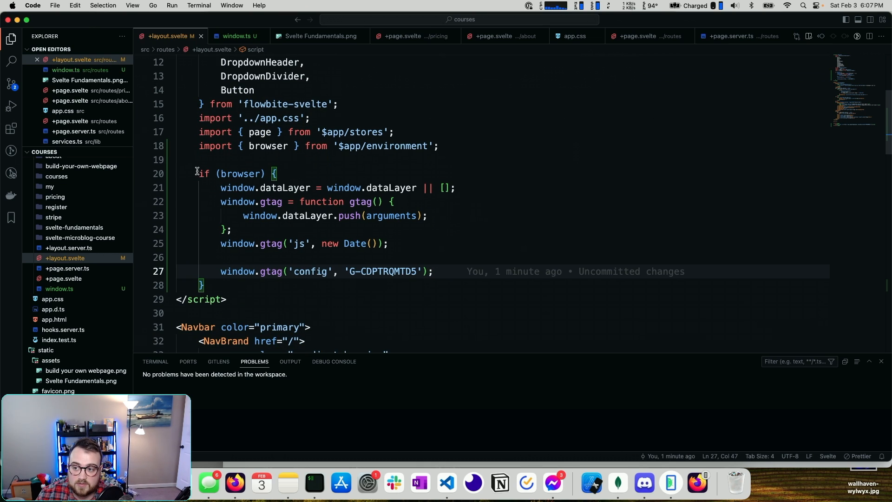
{"action": "mouse_move", "coordinate": [367, 205]}
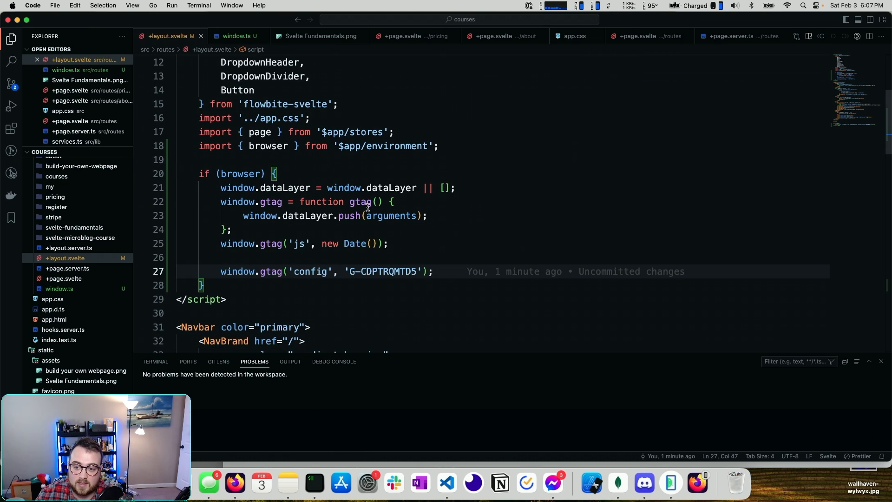
{"action": "left_click", "coordinate": [313, 483]}
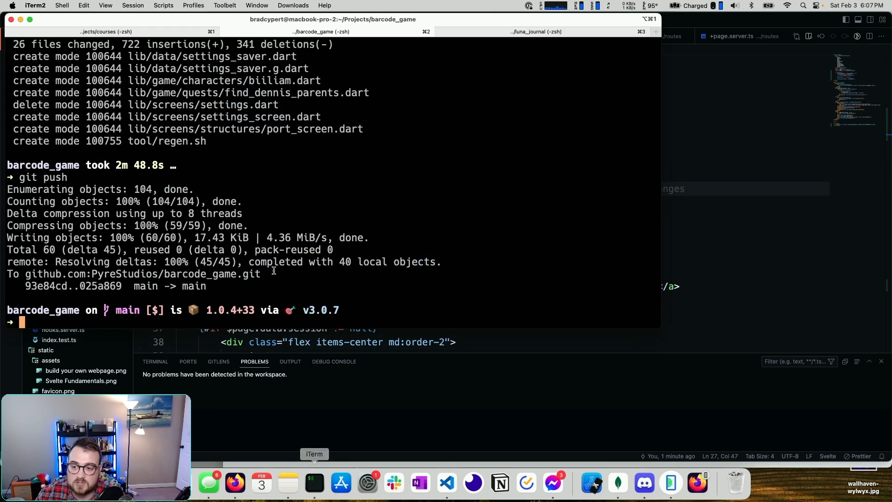
{"action": "left_click", "coordinate": [105, 32]}
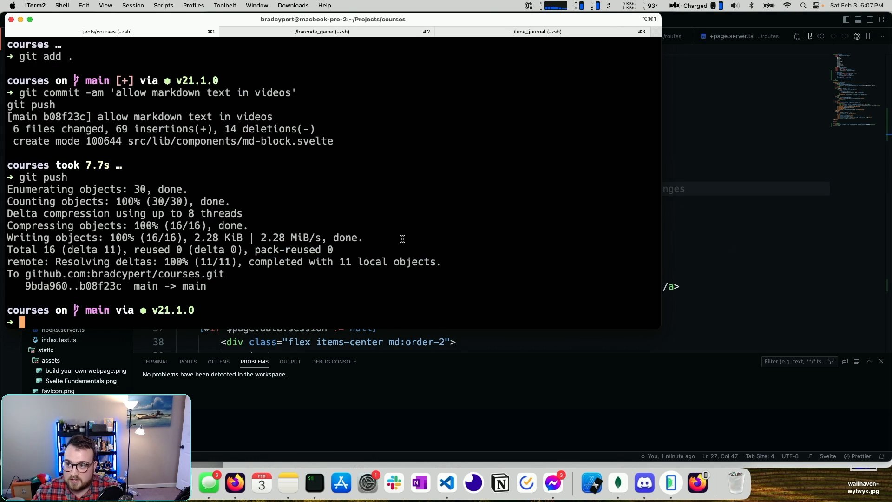